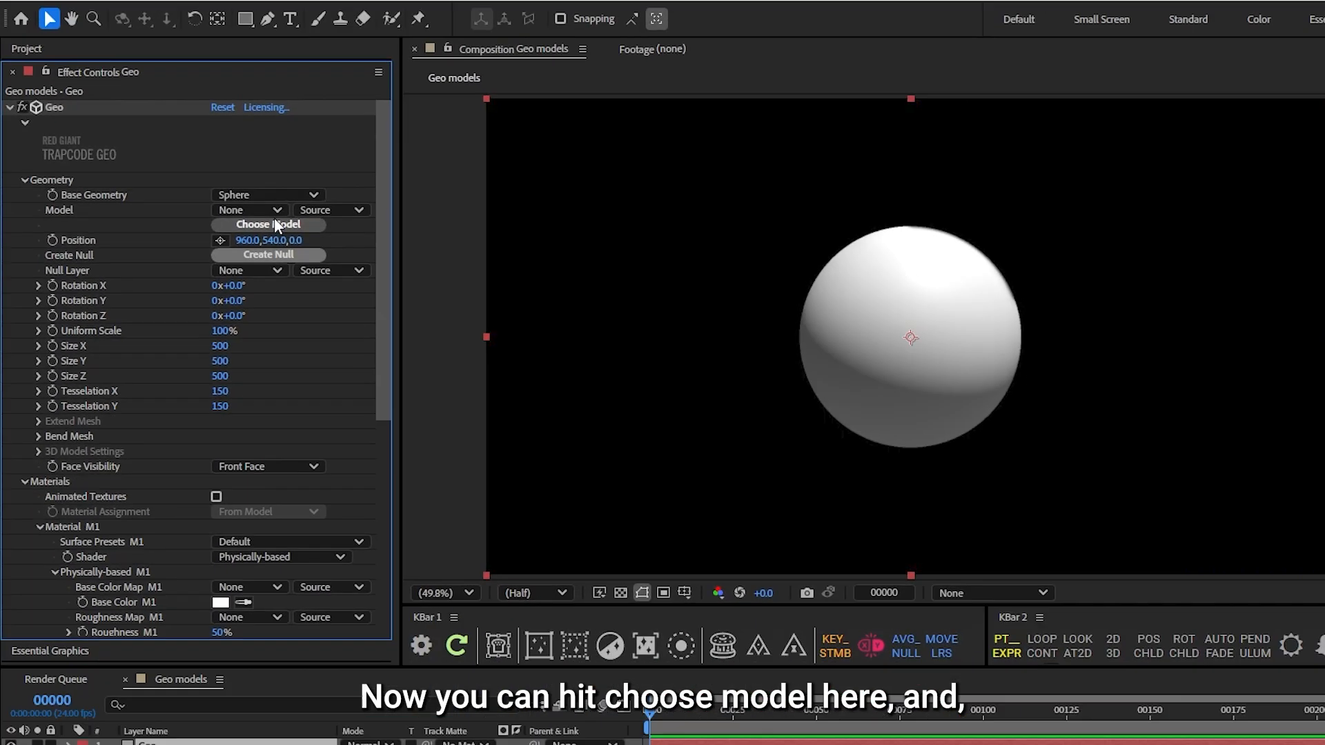
Step: Browse the Choose 3D Model dialog's Primitives library of preset models
{"action": "left_click", "coordinate": [268, 223]}
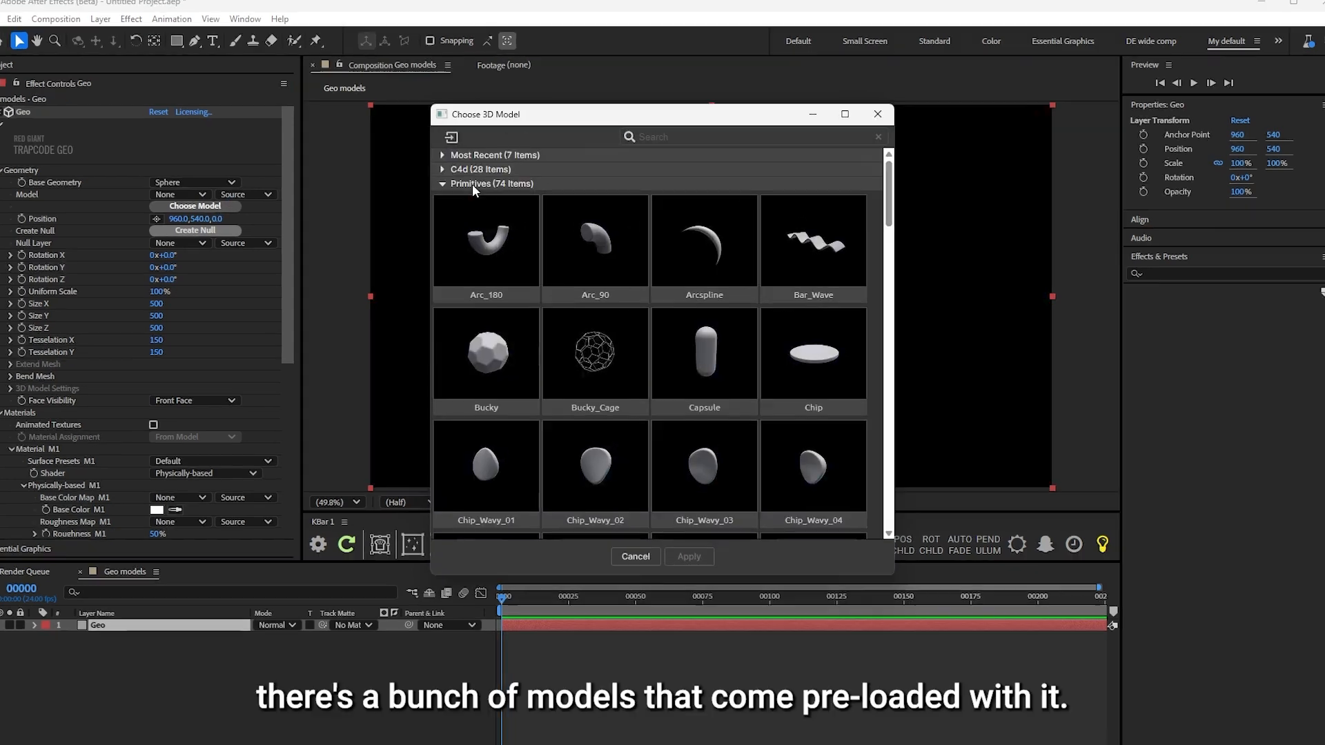
{"action": "left_click", "coordinate": [443, 168]}
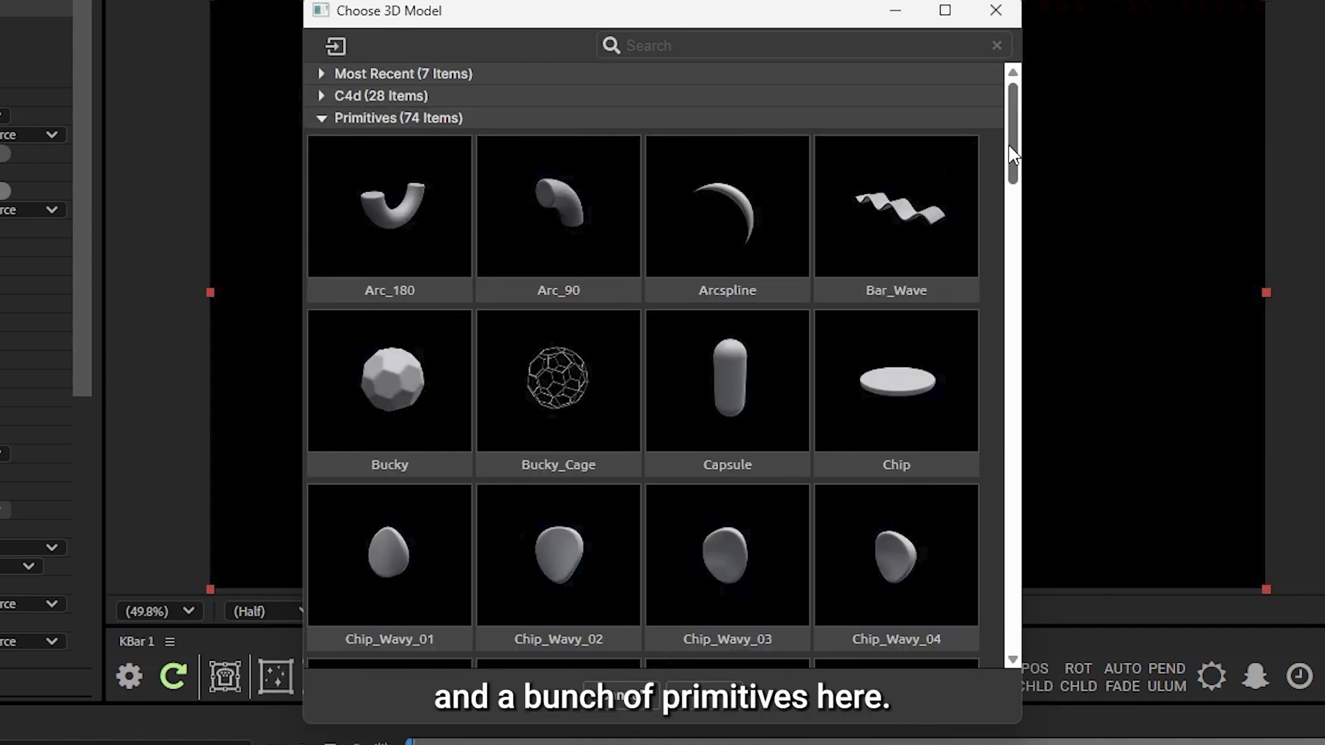
{"action": "scroll", "scroll_direction": "up", "scroll_amount": 3}
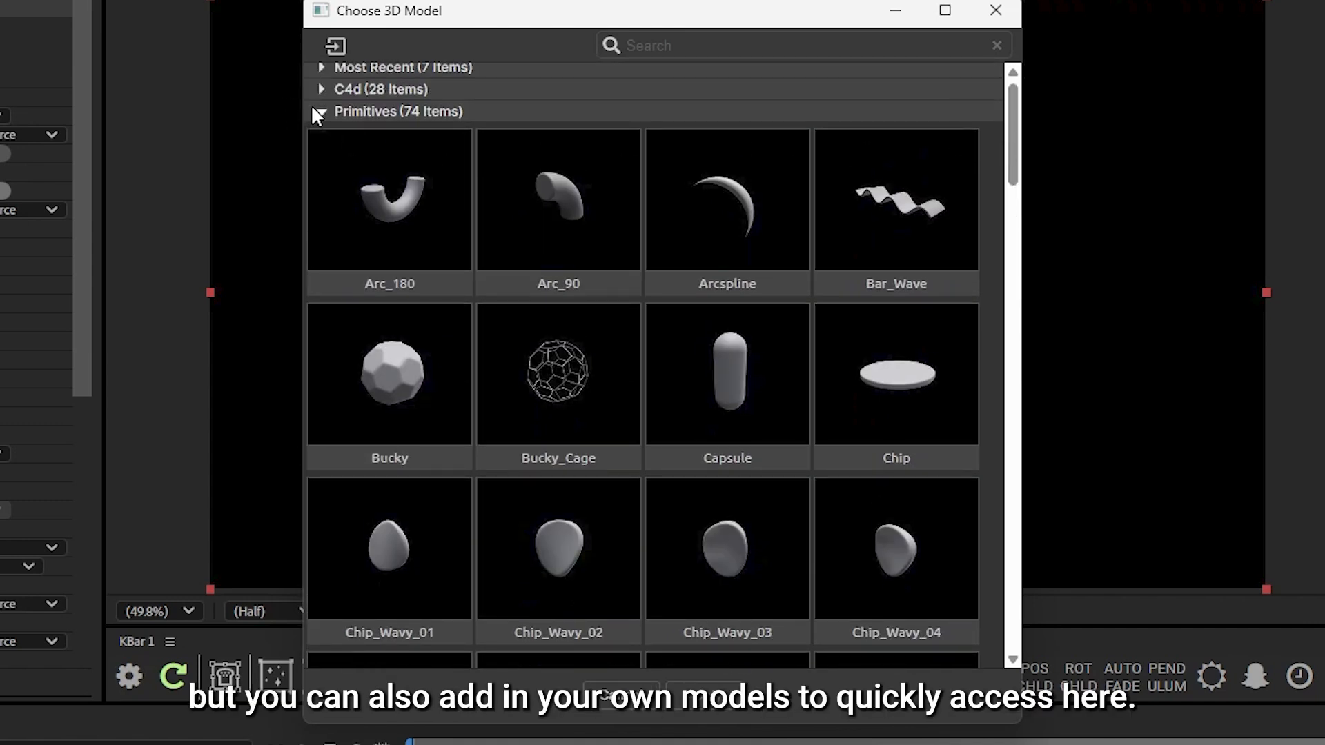
Step: Collapse Primitives, peek at the Import 3D Model dialog and cancel it
{"action": "left_click", "coordinate": [321, 110]}
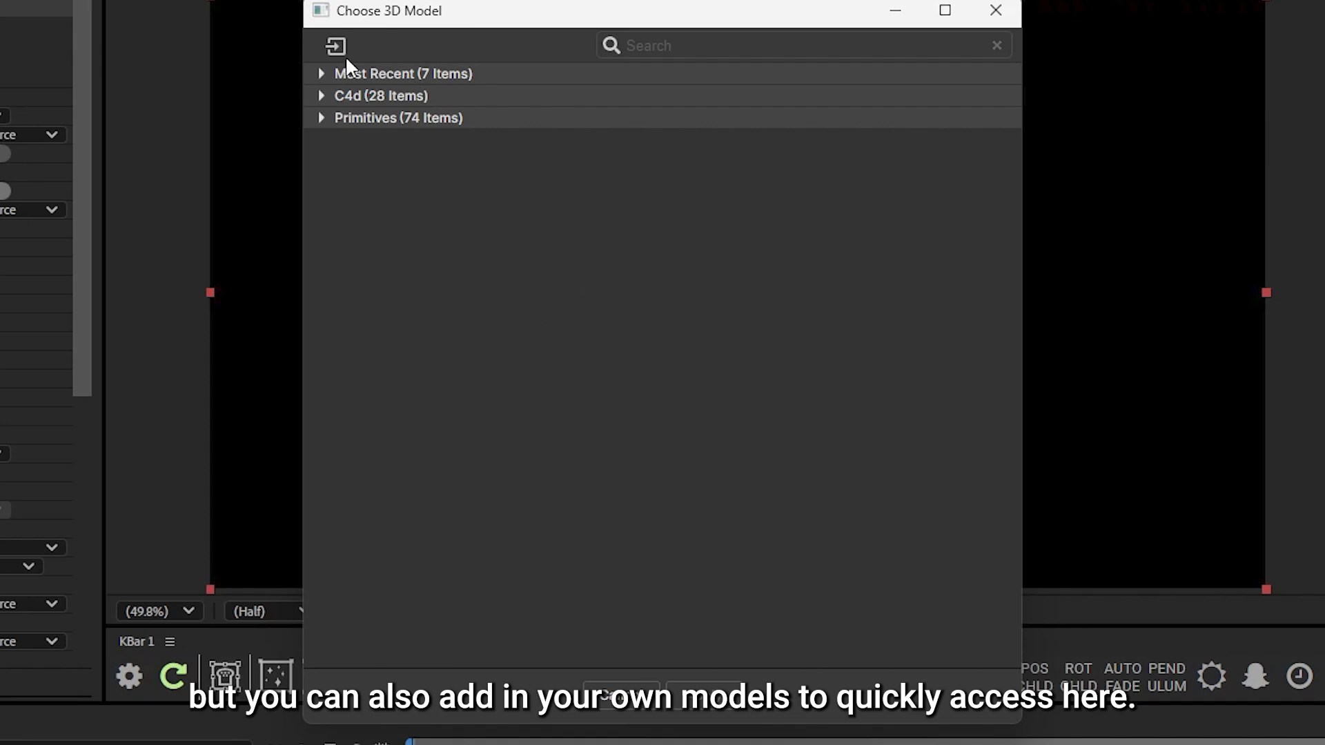
{"action": "left_click", "coordinate": [334, 46]}
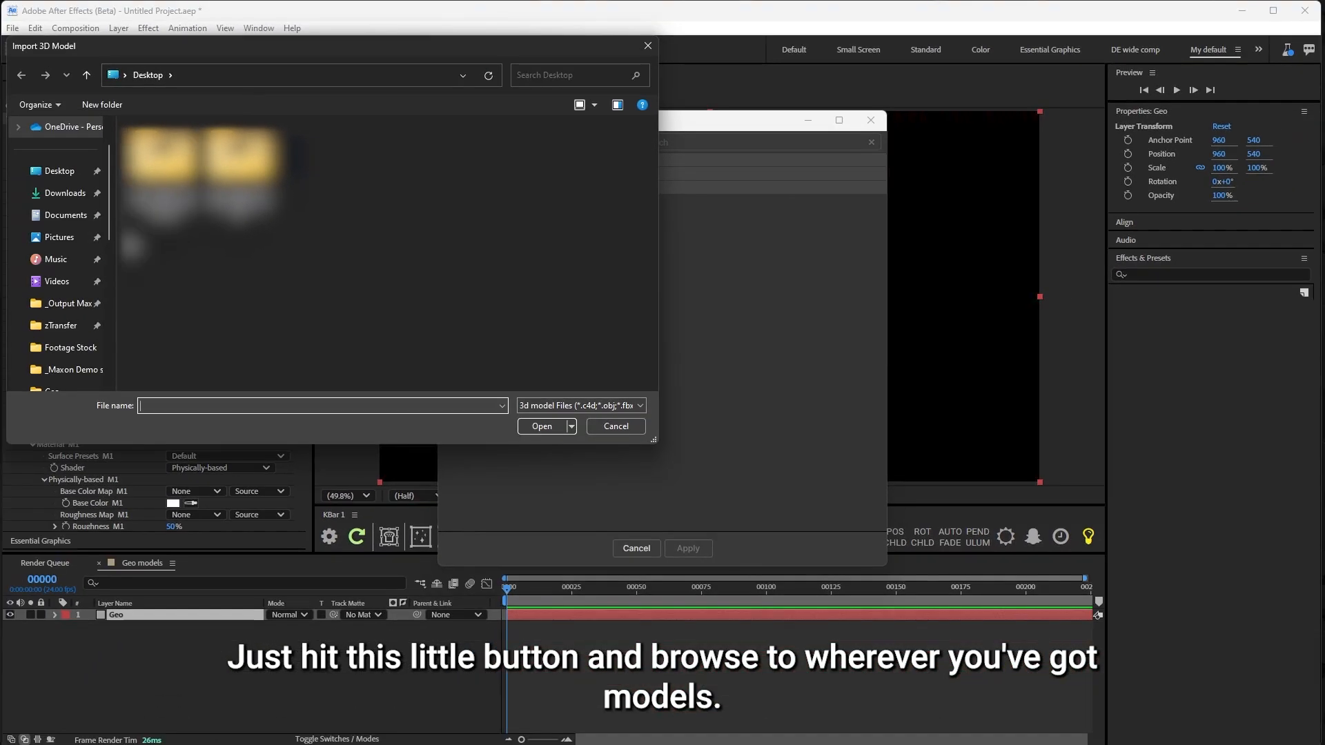
{"action": "left_click", "coordinate": [614, 426]}
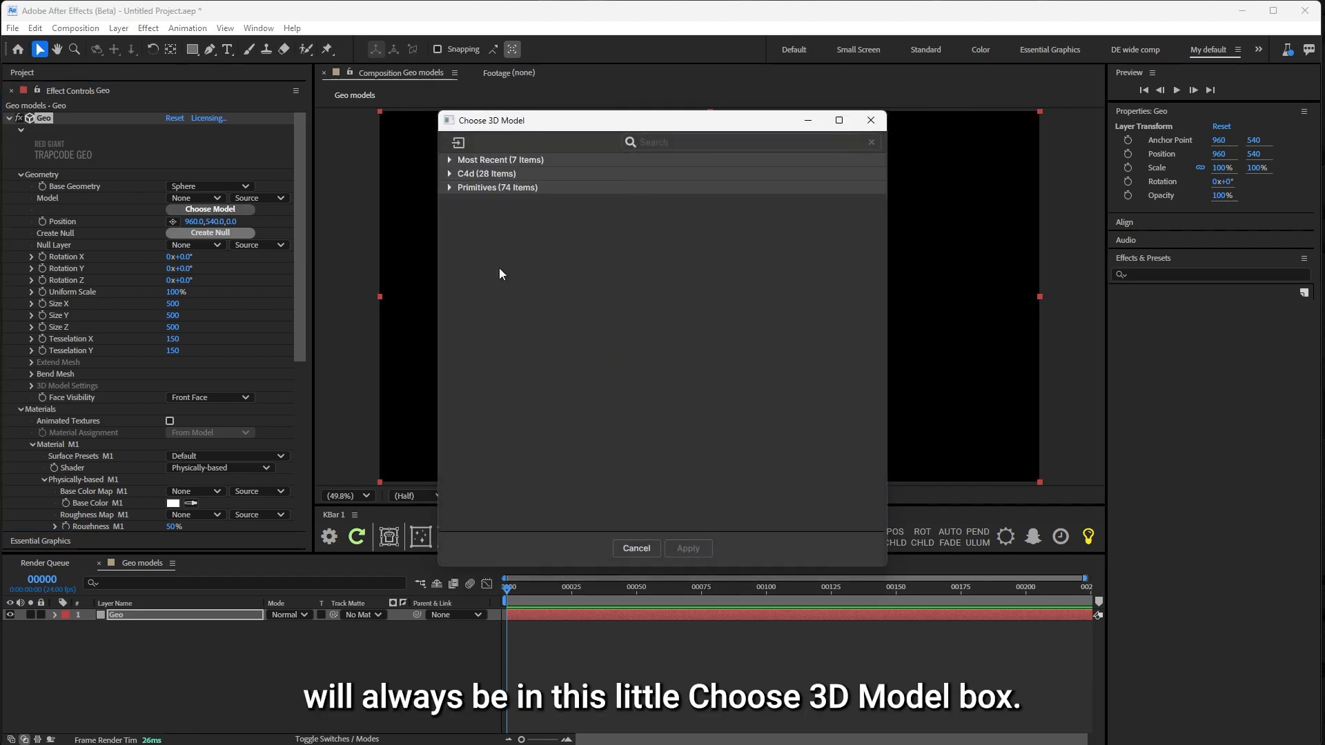
{"action": "mouse_move", "coordinate": [641, 548]}
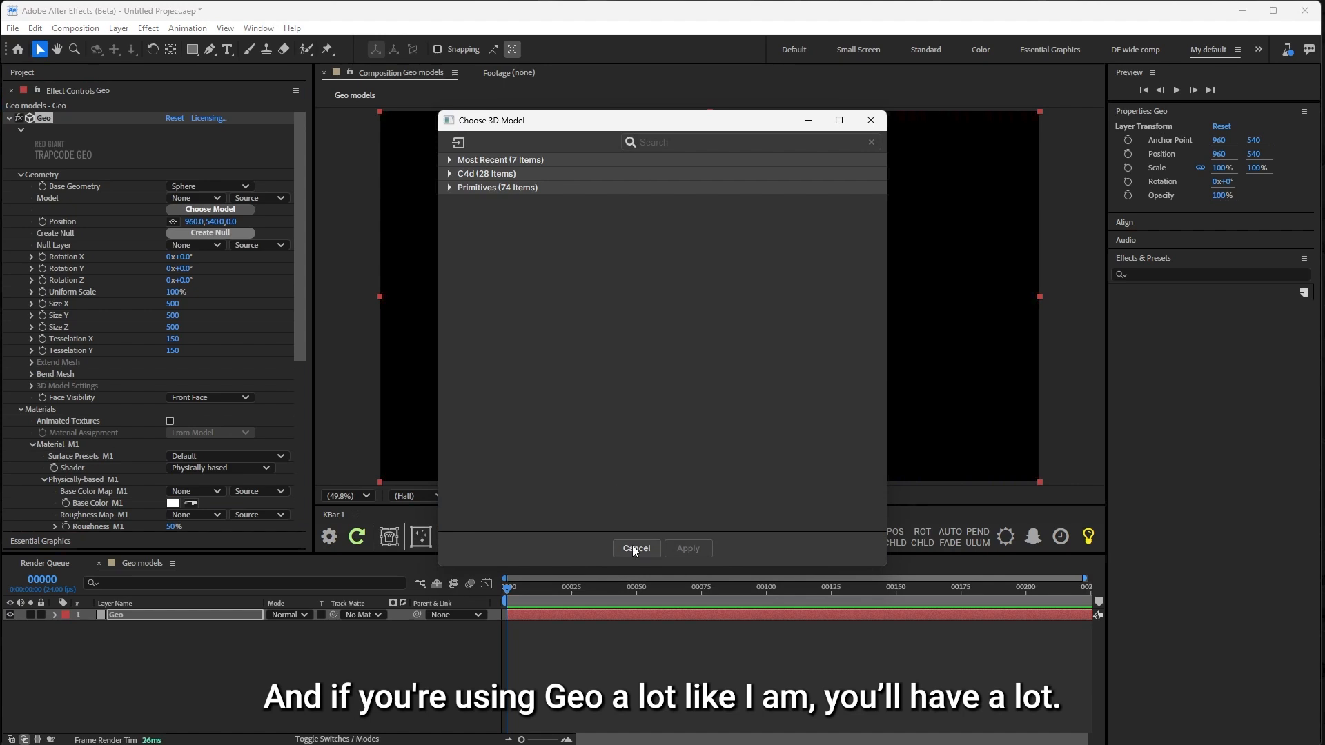
{"action": "mouse_move", "coordinate": [635, 547]}
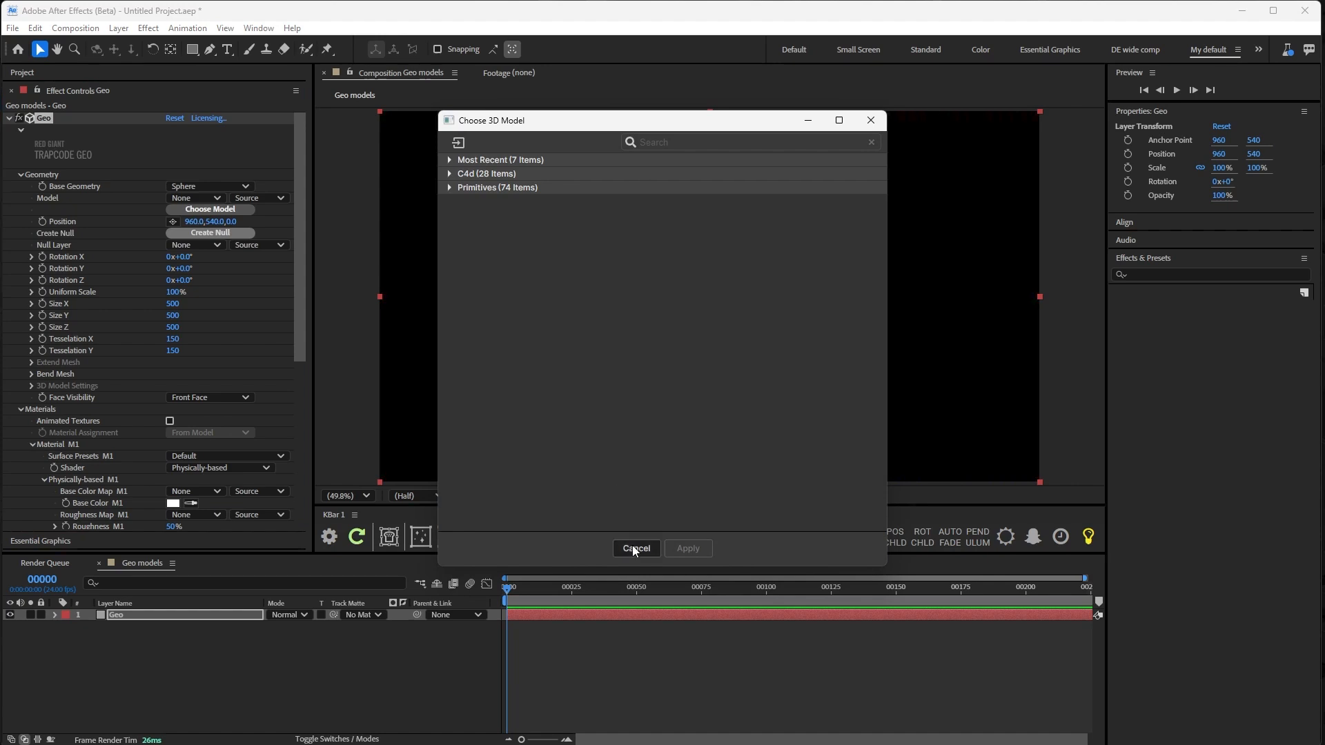
Step: Import Truong_Painter.obj with its diffuse, glossiness and normal PNG textures via File > Import
{"action": "left_click", "coordinate": [635, 548]}
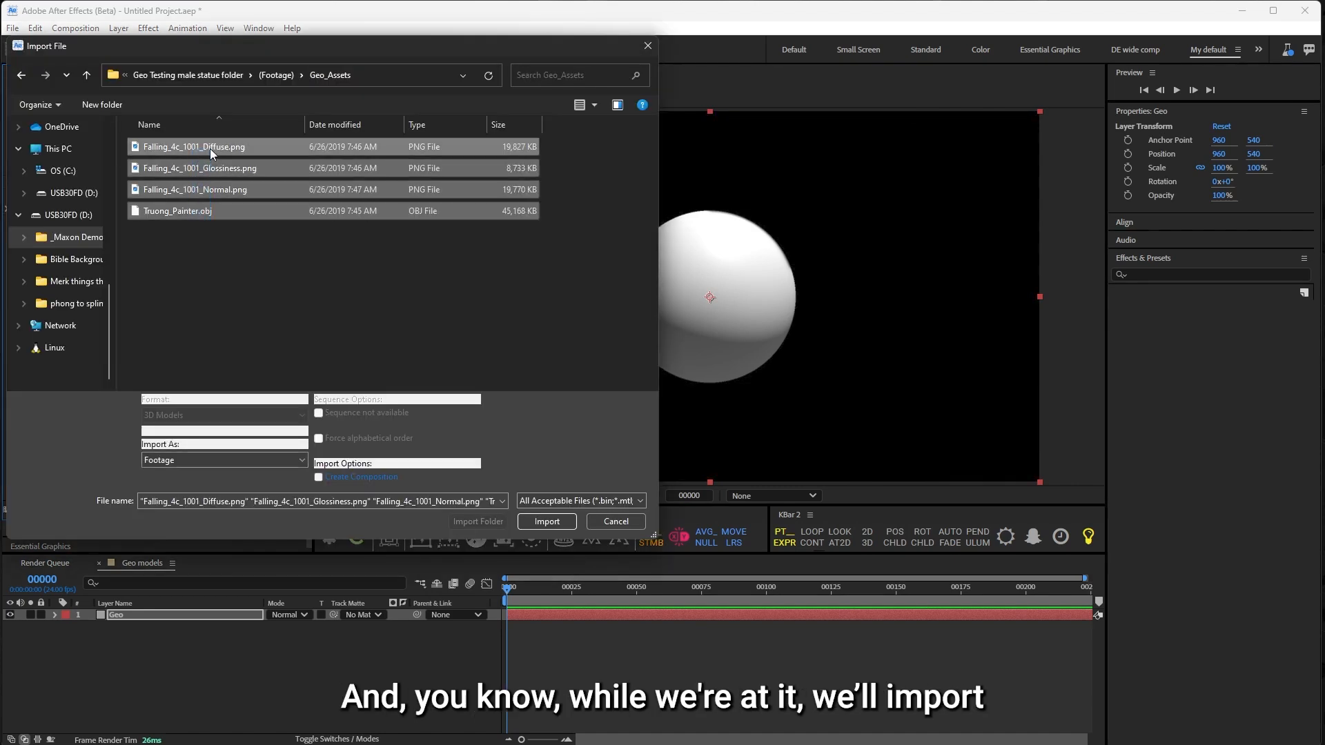
{"action": "left_click", "coordinate": [547, 522]}
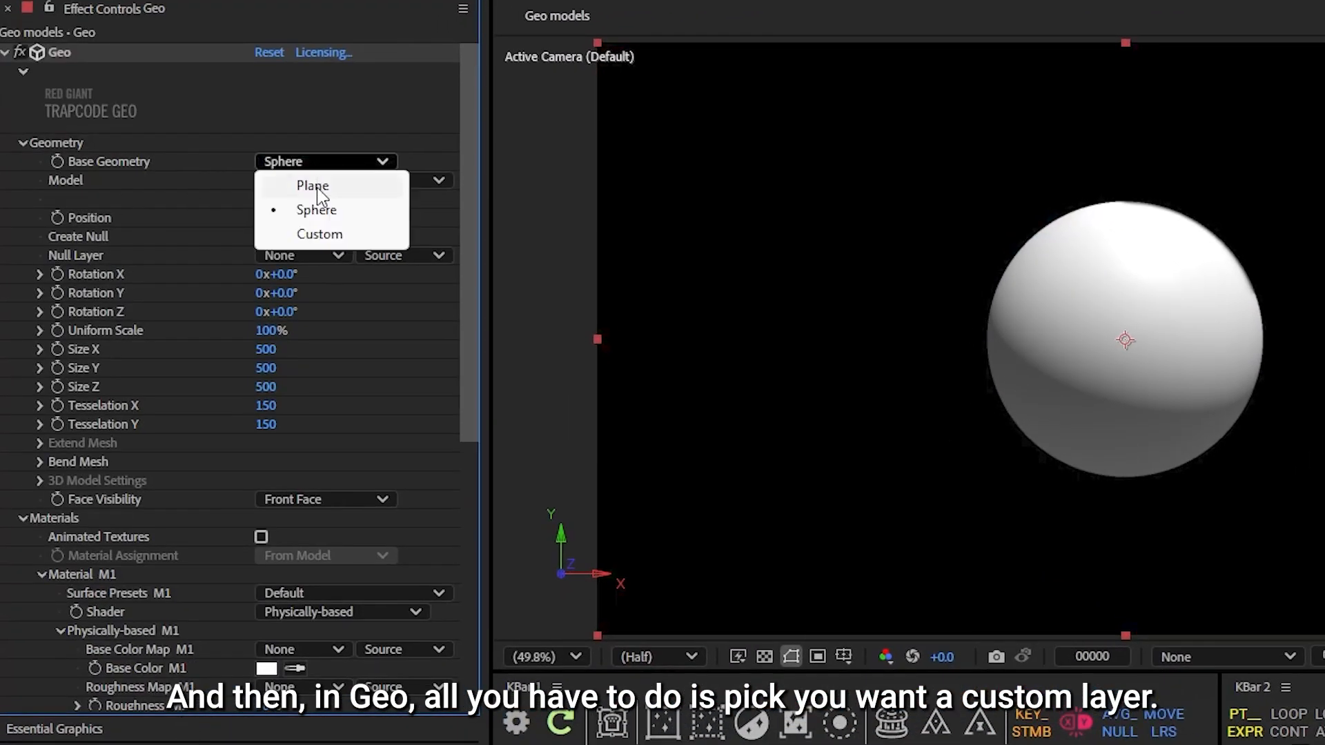
Step: Set Base Geometry to Custom using Truong_Painter.obj, with Rotation Y at about 6°
{"action": "left_click", "coordinate": [319, 235]}
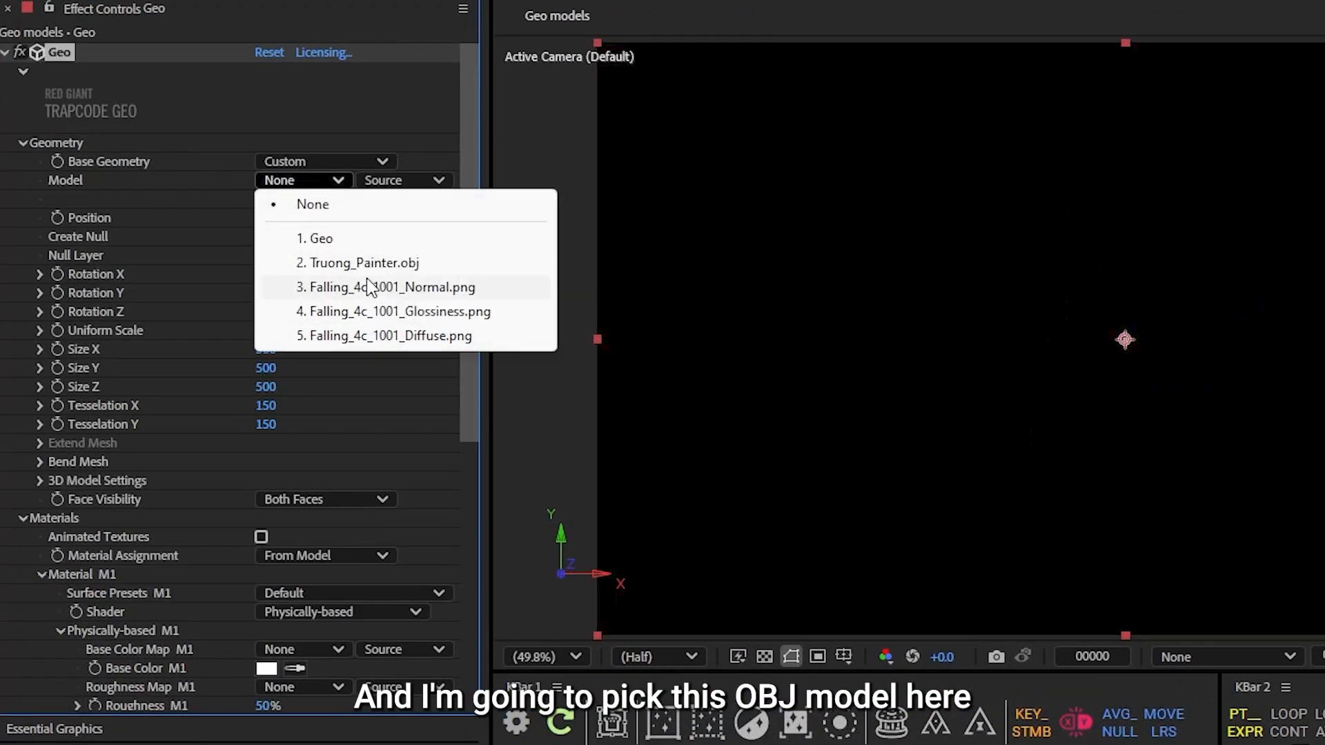
{"action": "left_click", "coordinate": [366, 262]}
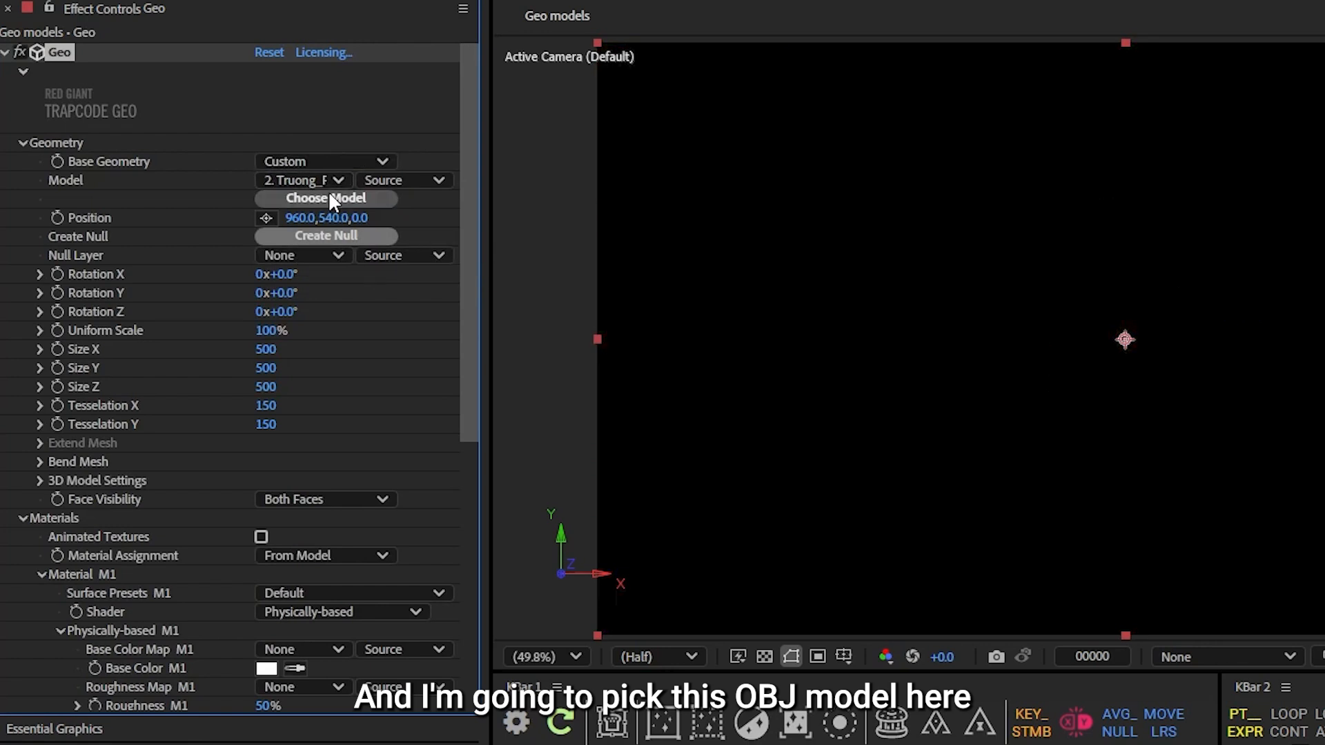
{"action": "left_click", "coordinate": [325, 197]}
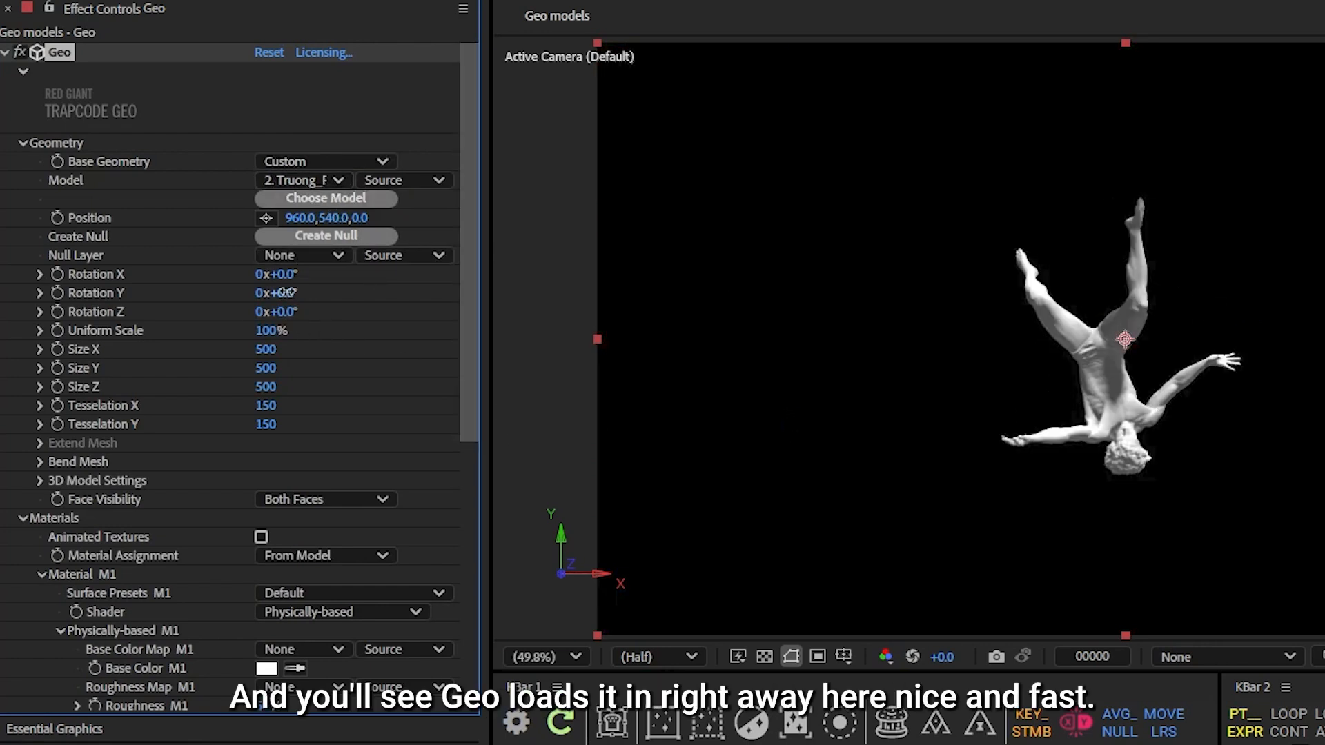
{"action": "left_click_drag", "start_coordinate": [276, 293], "coordinate": [314, 292]}
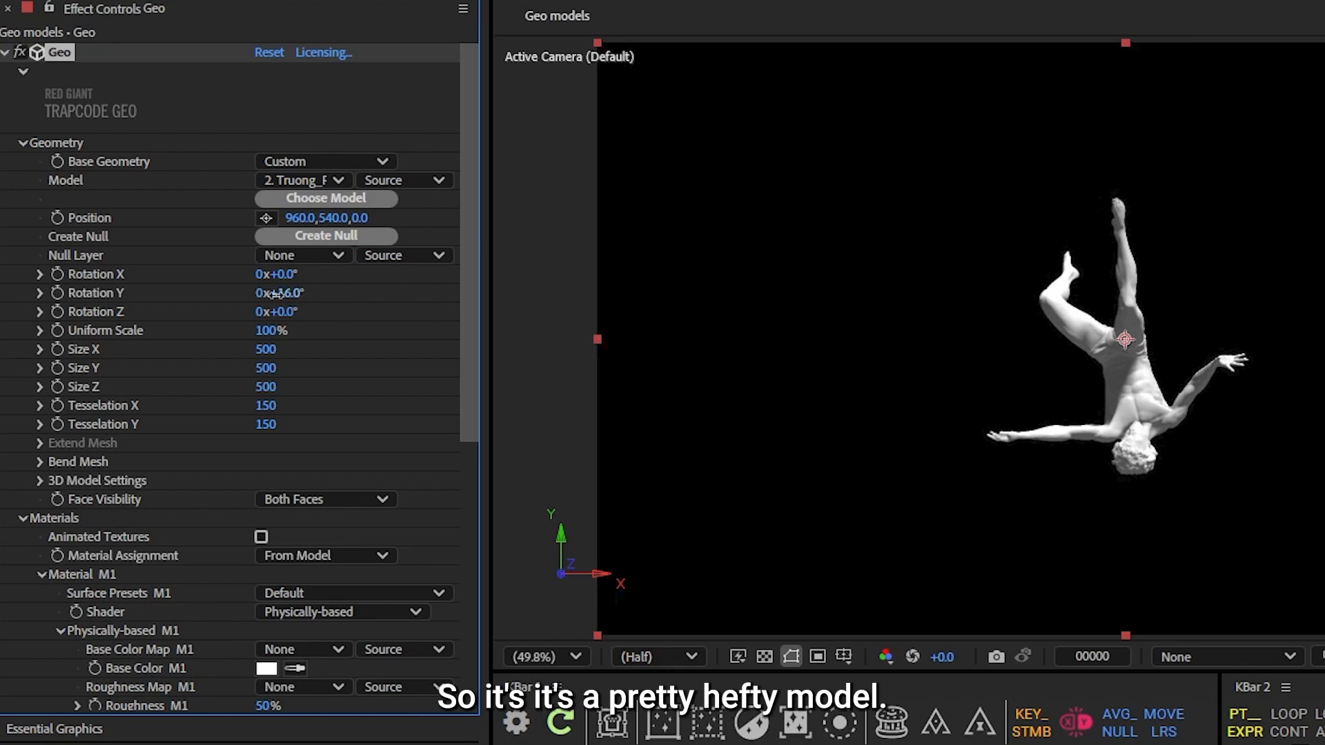
{"action": "left_click_drag", "start_coordinate": [279, 293], "coordinate": [266, 292]}
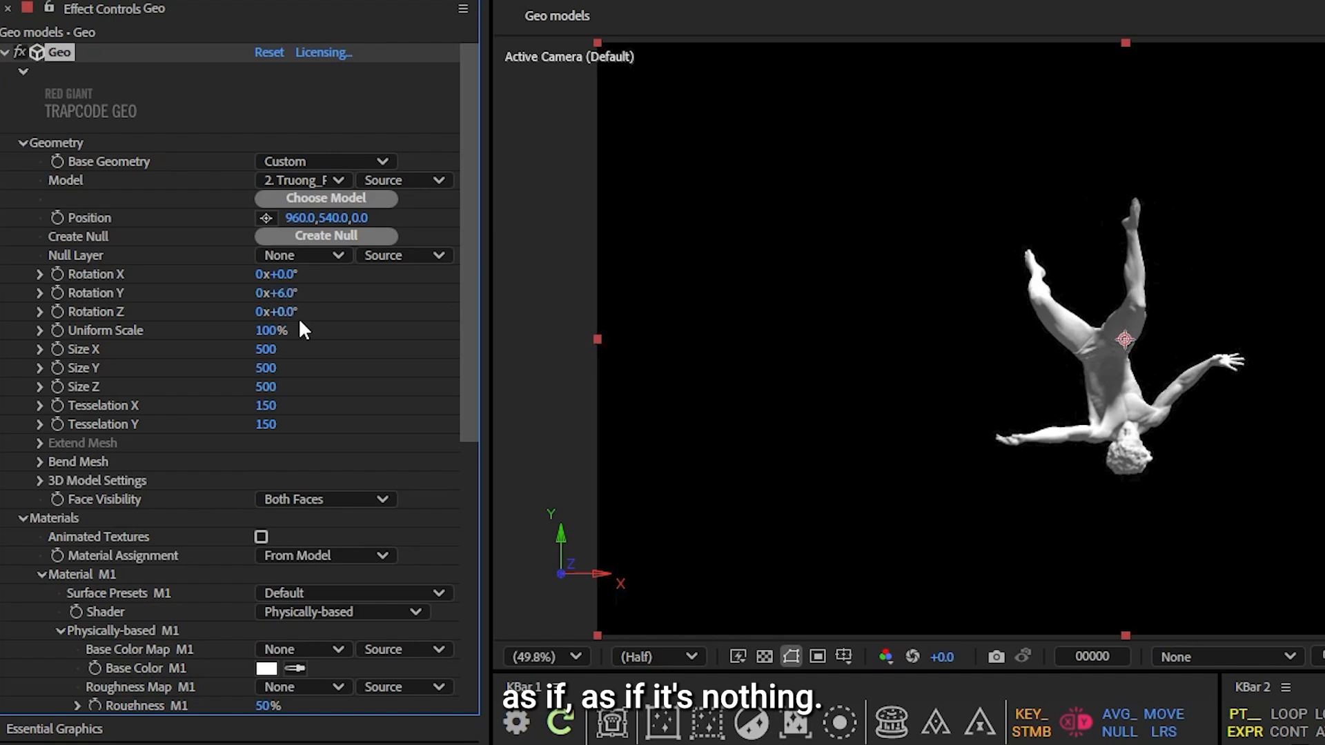
Step: Use Falling_4c_1001_Diffuse.png as Base Color Map and the Glossiness PNG as Roughness Map at 100%
{"action": "scroll", "scroll_direction": "down", "scroll_amount": 3}
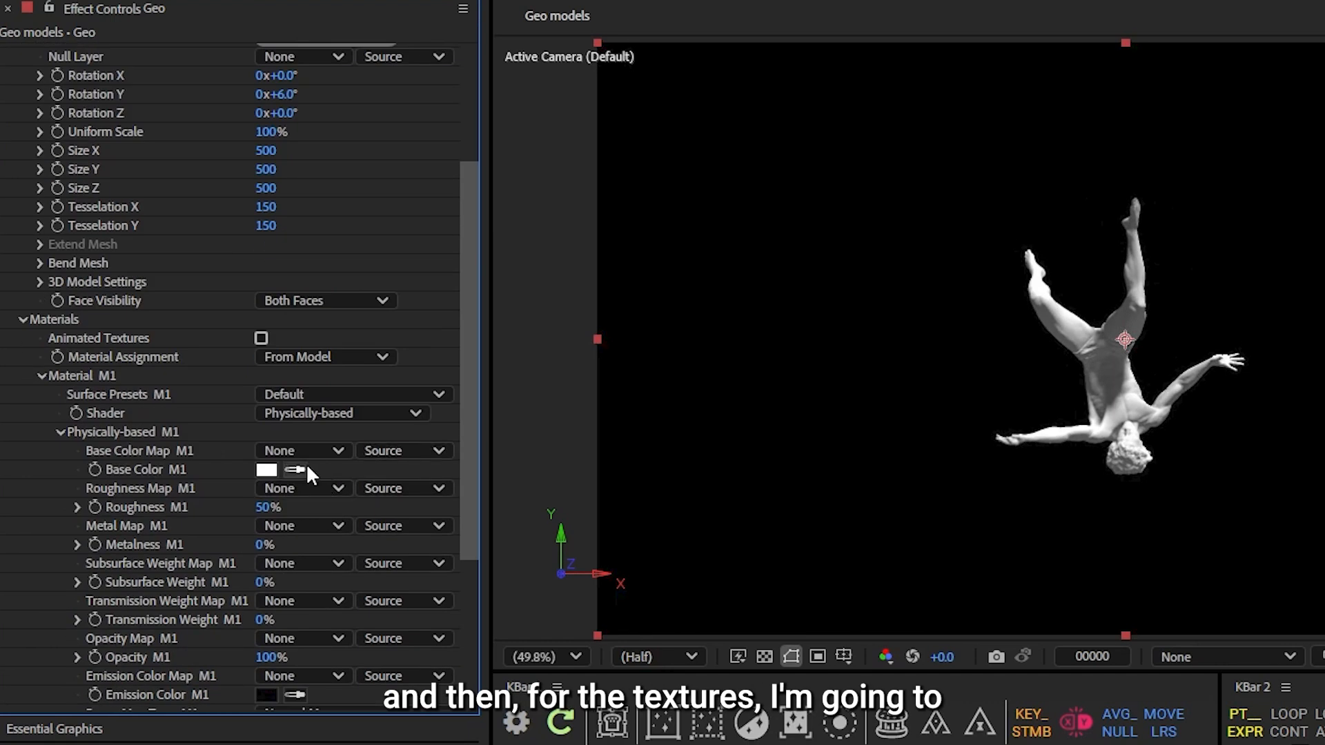
{"action": "left_click", "coordinate": [337, 450]}
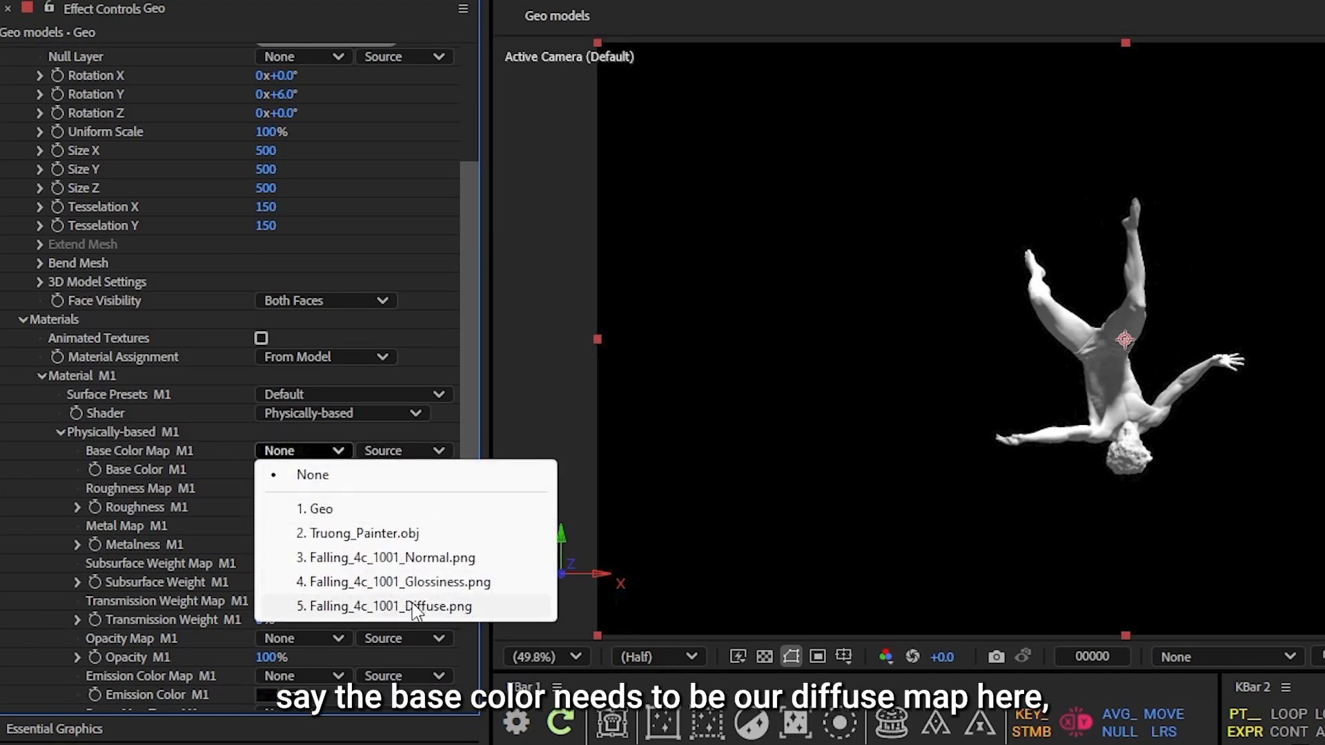
{"action": "left_click", "coordinate": [387, 606]}
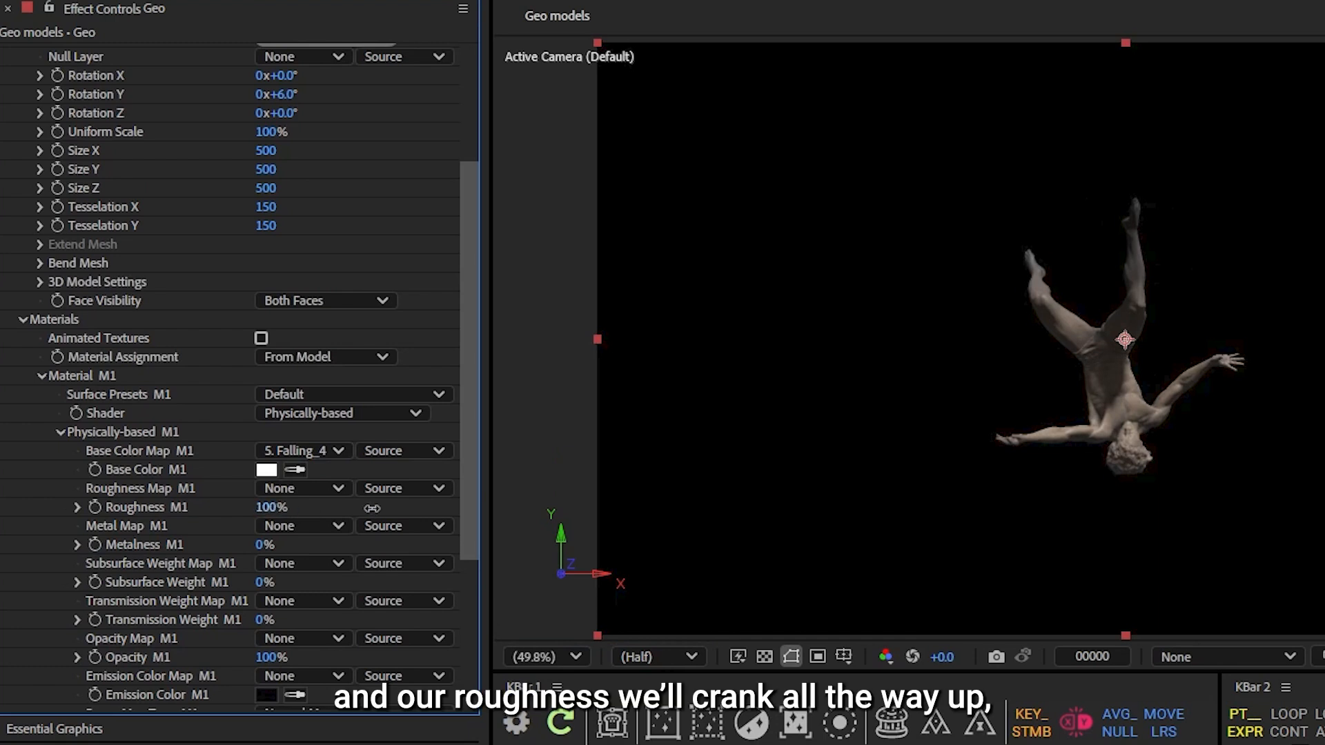
{"action": "left_click", "coordinate": [302, 487]}
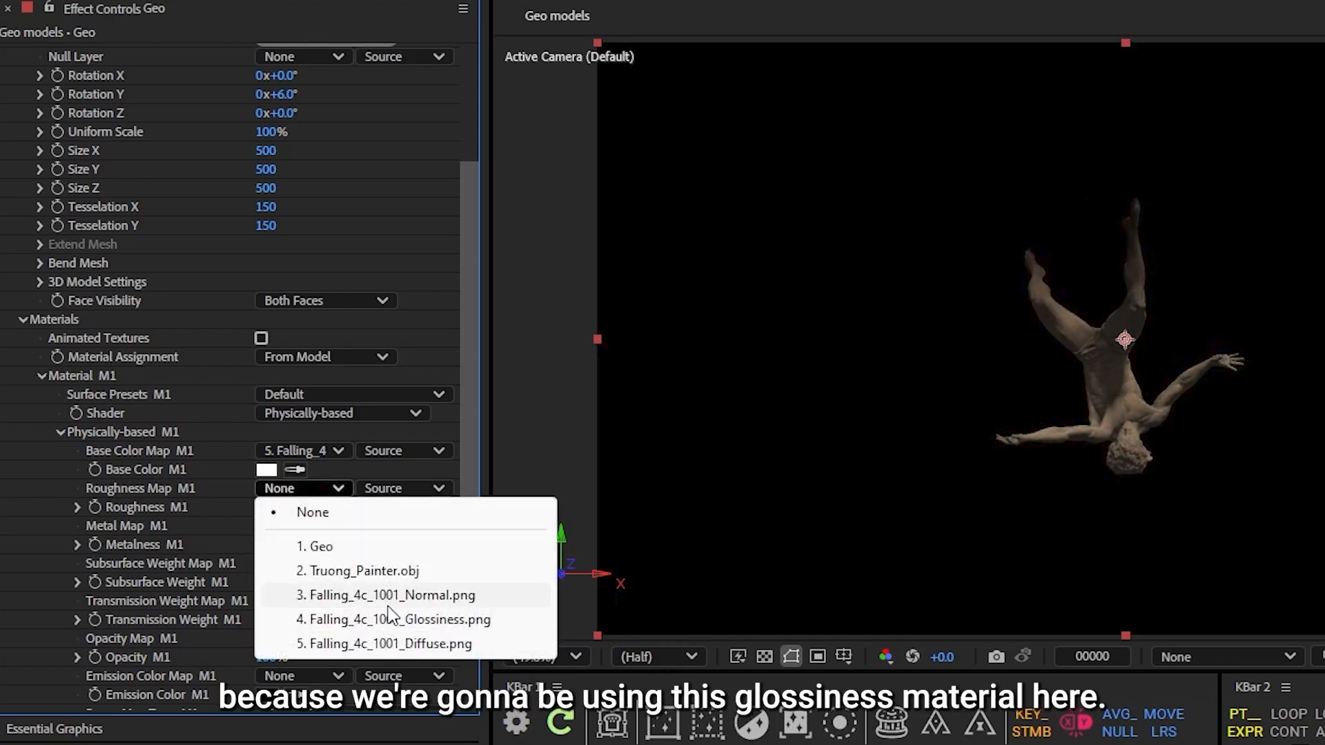
{"action": "left_click", "coordinate": [400, 619]}
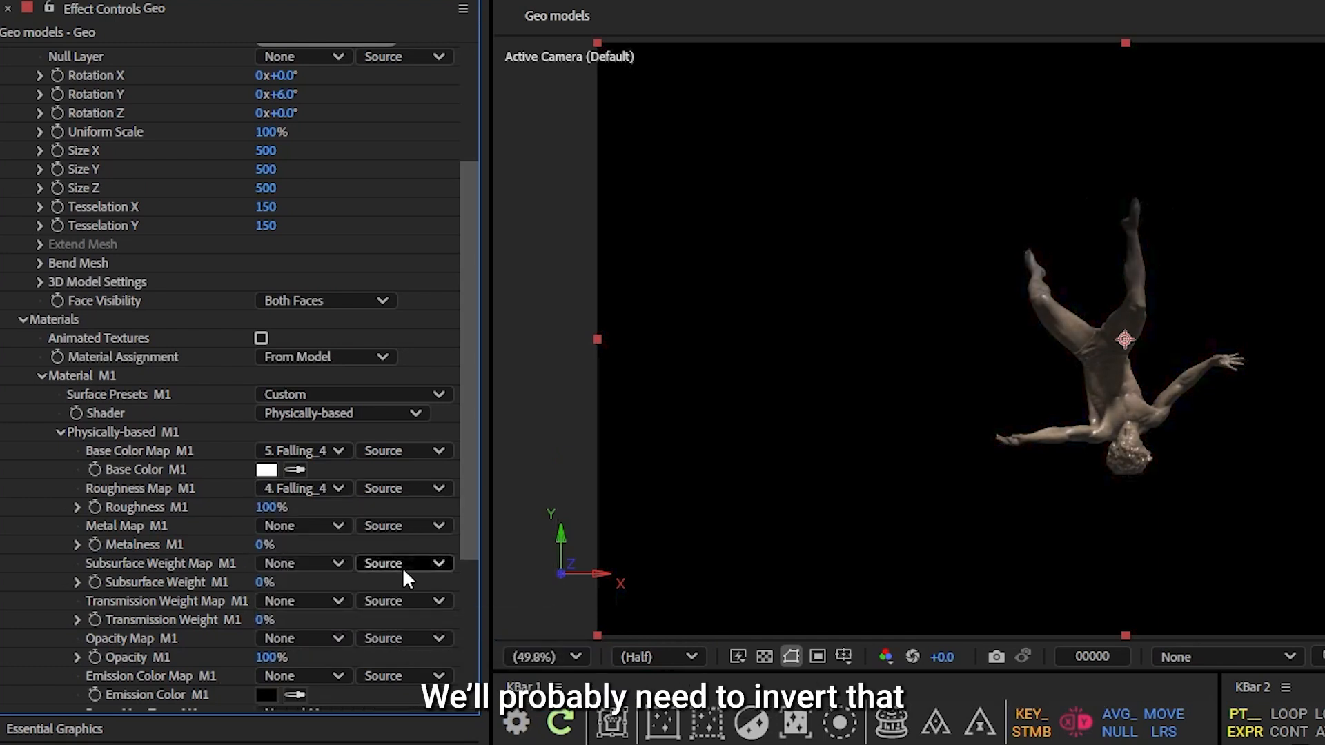
{"action": "mouse_move", "coordinate": [478, 498]}
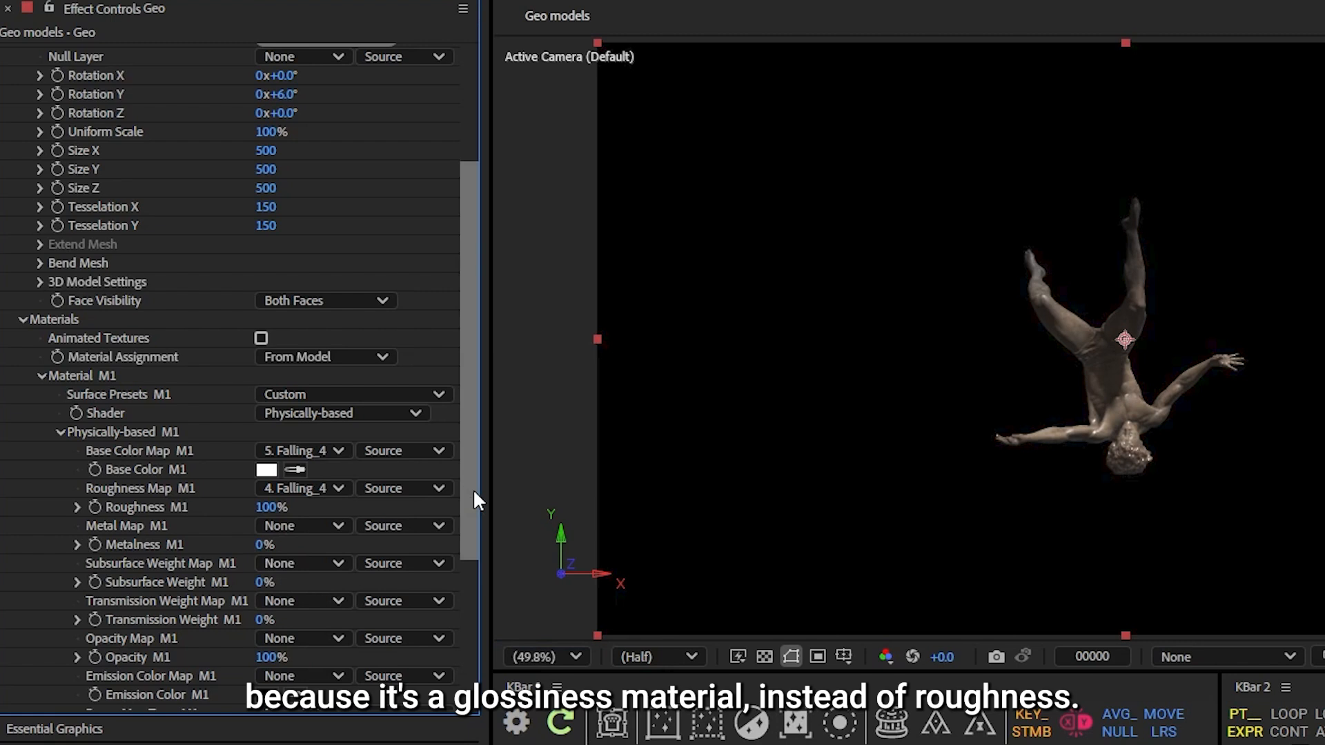
Step: Use the Normal PNG as the Bump Map, treated as a normal map
{"action": "scroll", "scroll_direction": "down", "scroll_amount": 3}
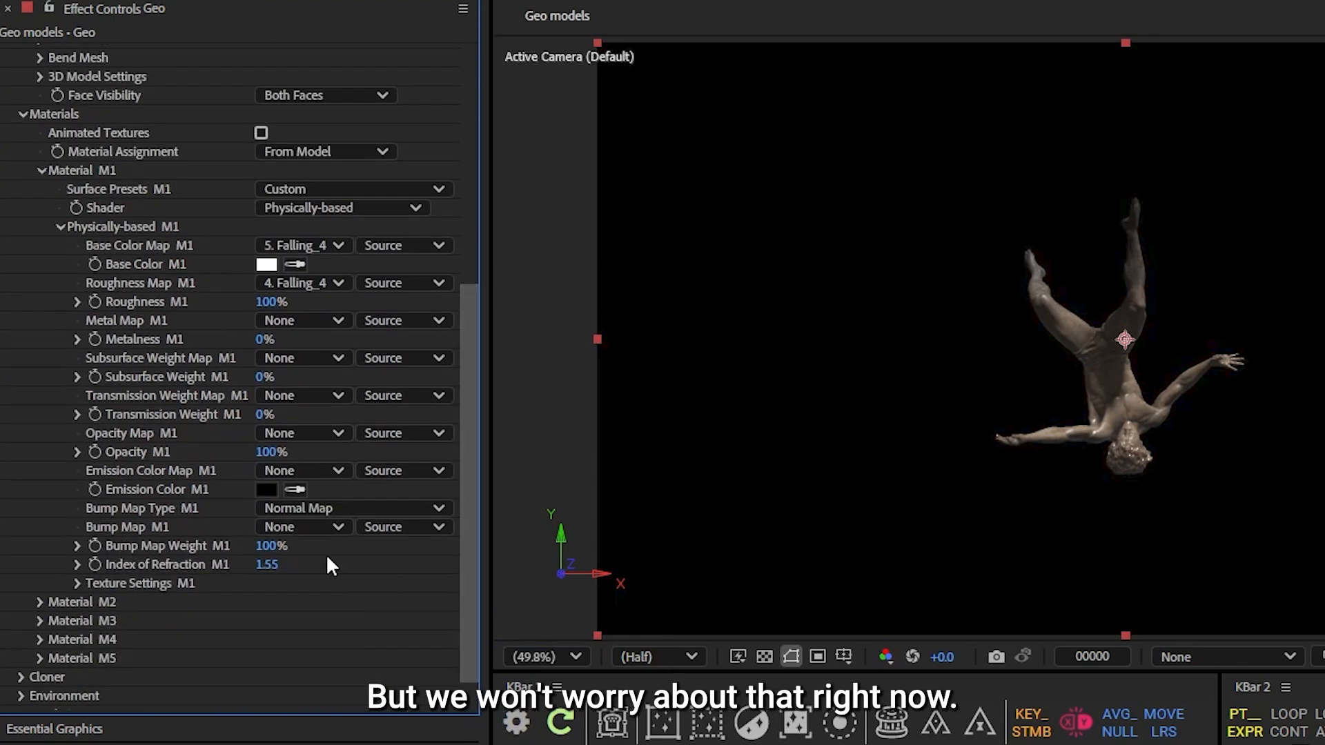
{"action": "left_click", "coordinate": [302, 525]}
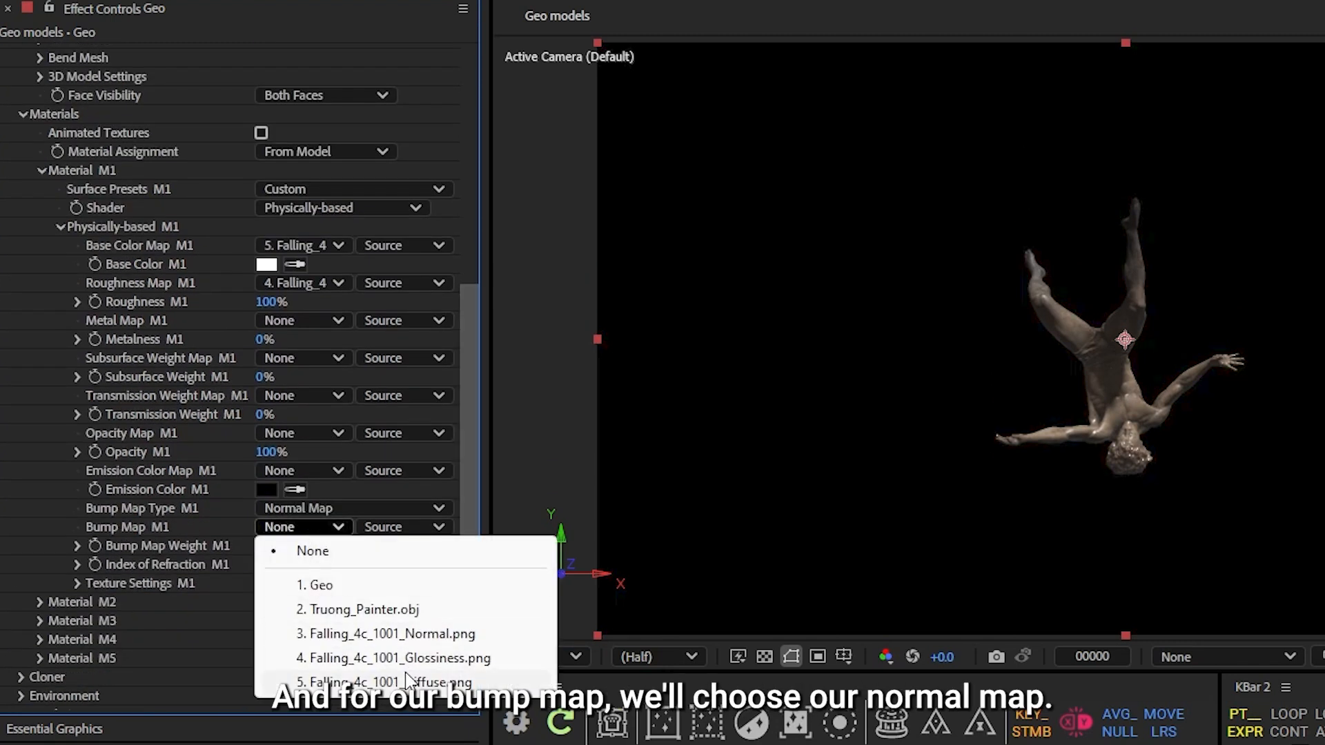
{"action": "left_click", "coordinate": [352, 508]}
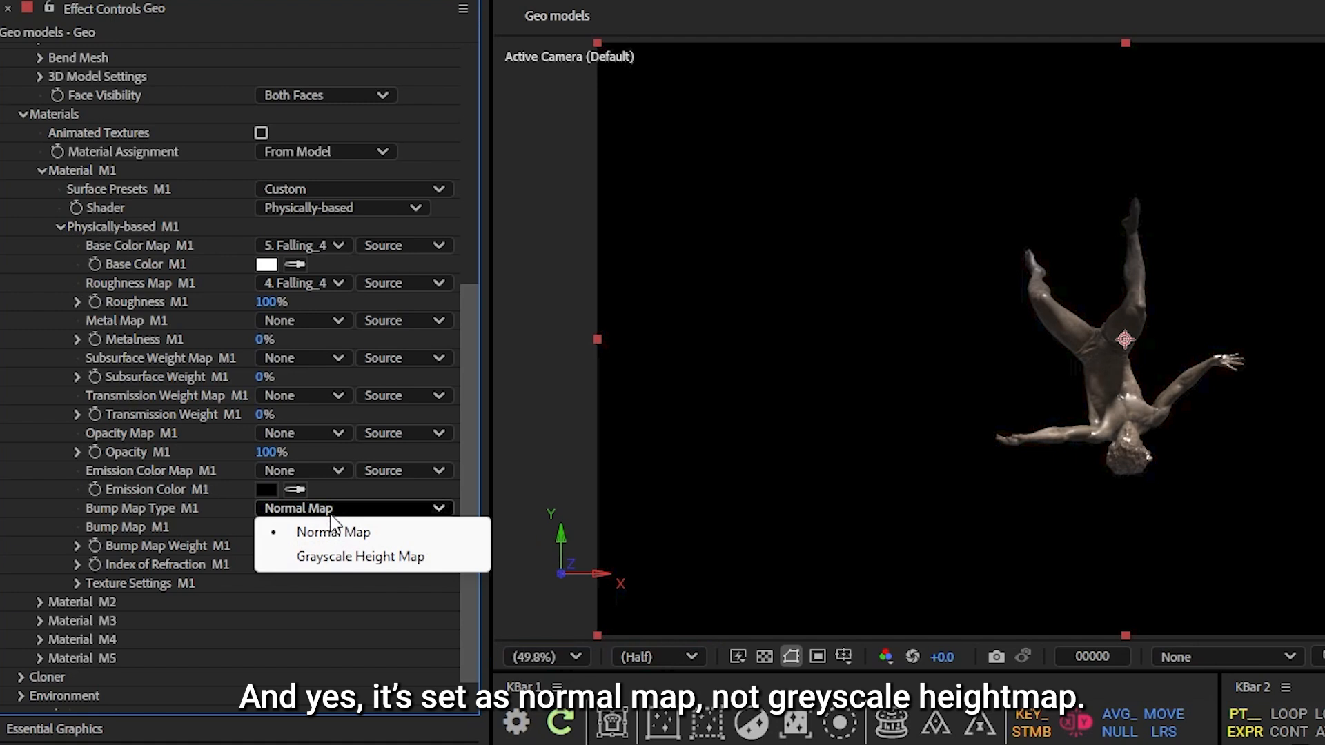
{"action": "left_click", "coordinate": [333, 531]}
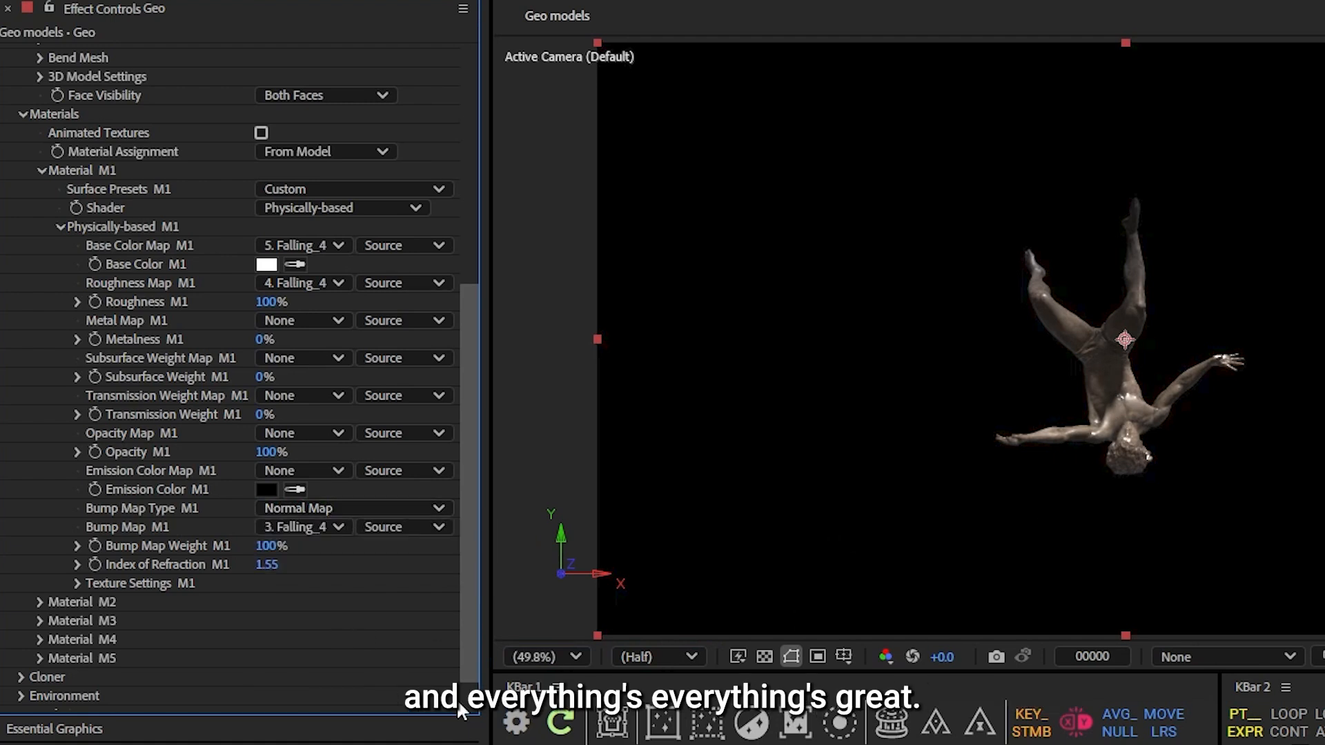